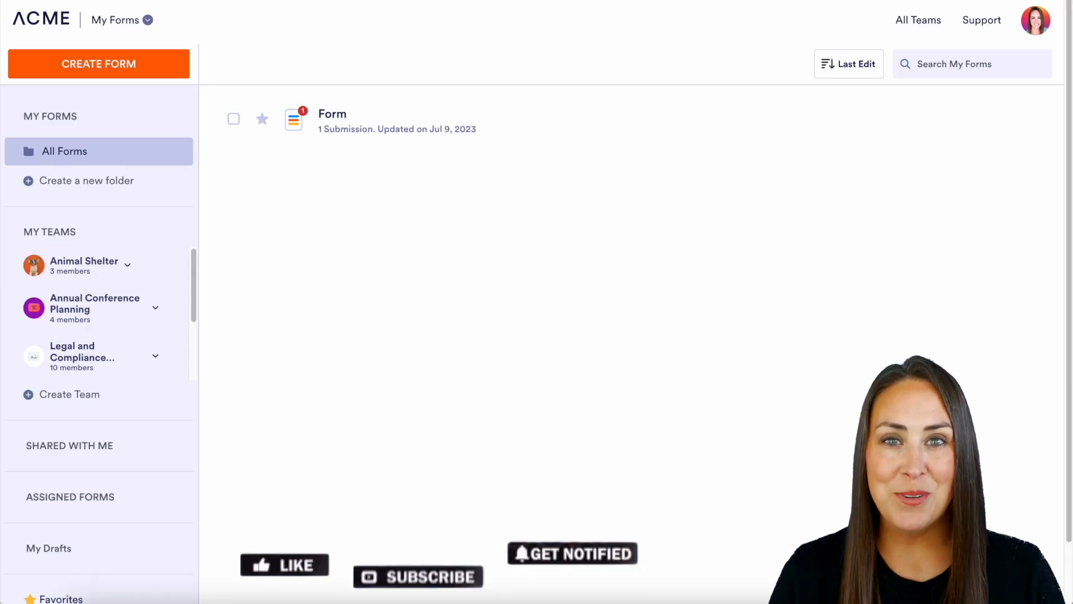
Create a new form through Import Form, choosing Import PDF form.
click(284, 565)
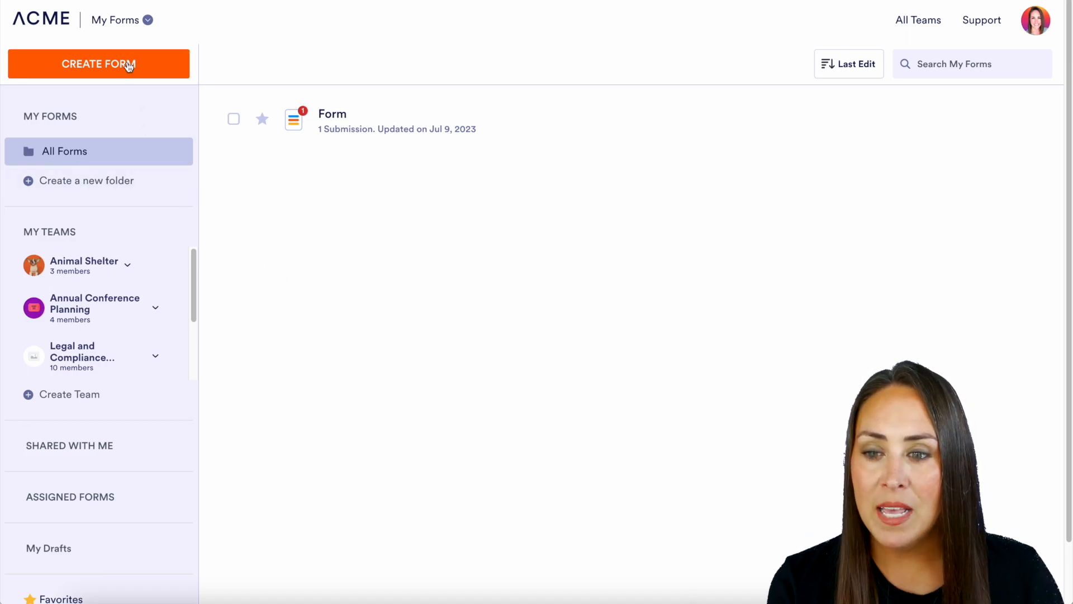
click(99, 64)
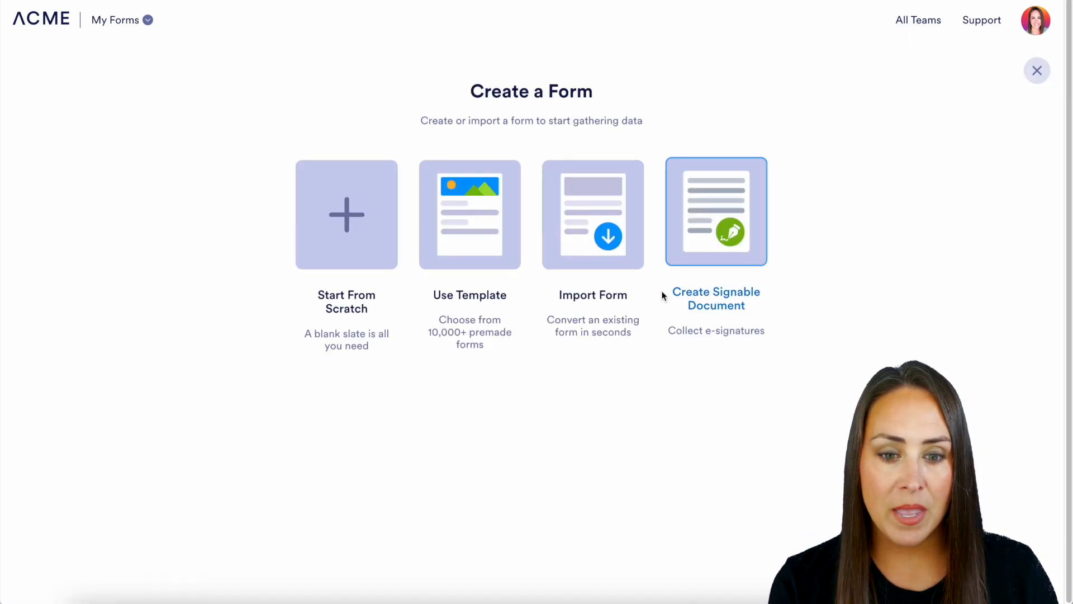
click(592, 214)
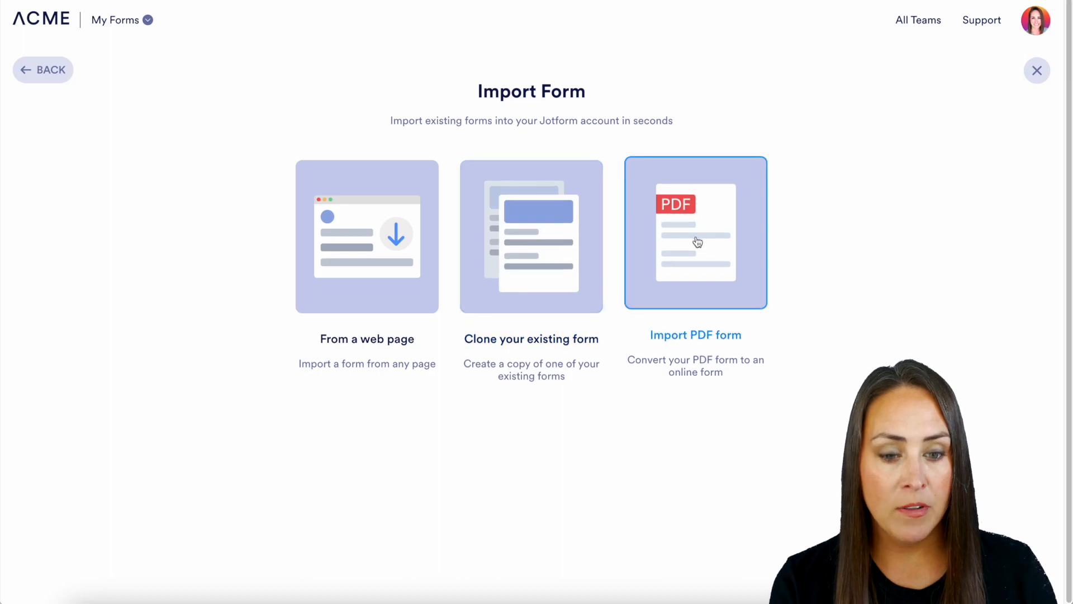
click(696, 232)
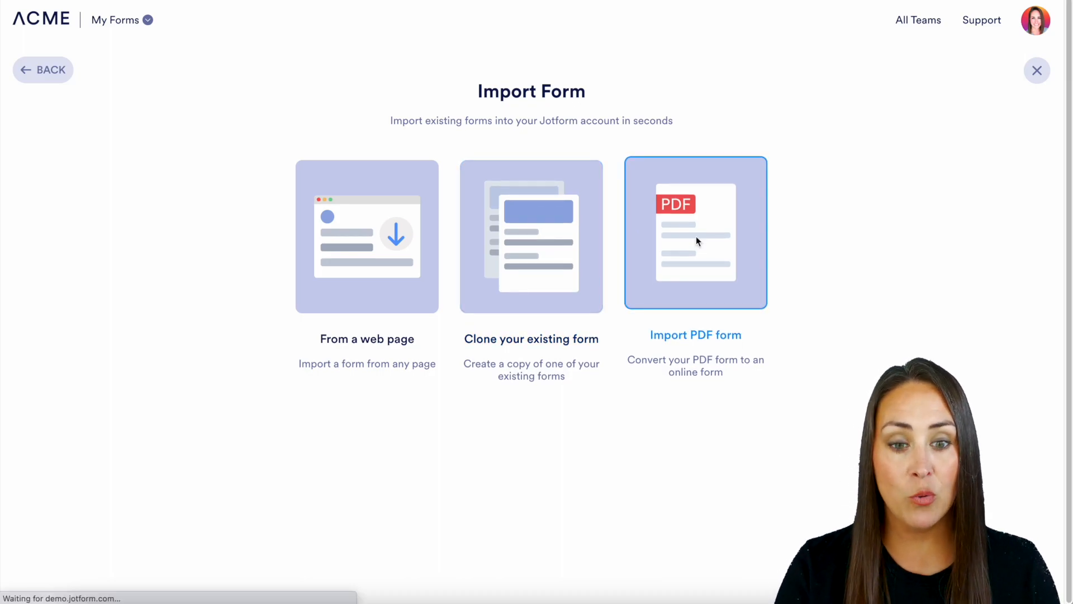
click(695, 232)
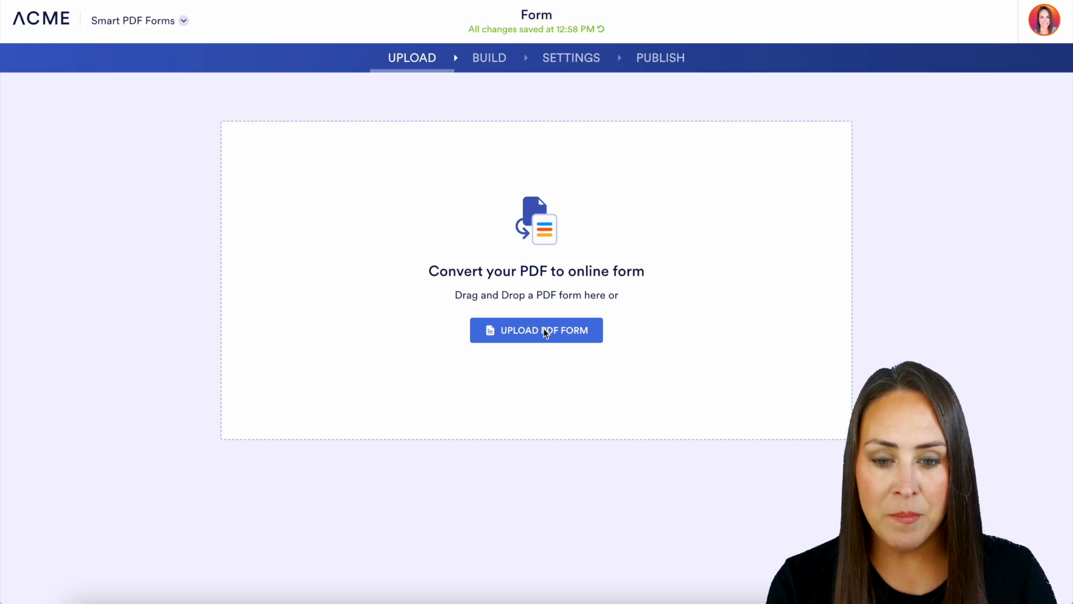
mouse_move(766, 409)
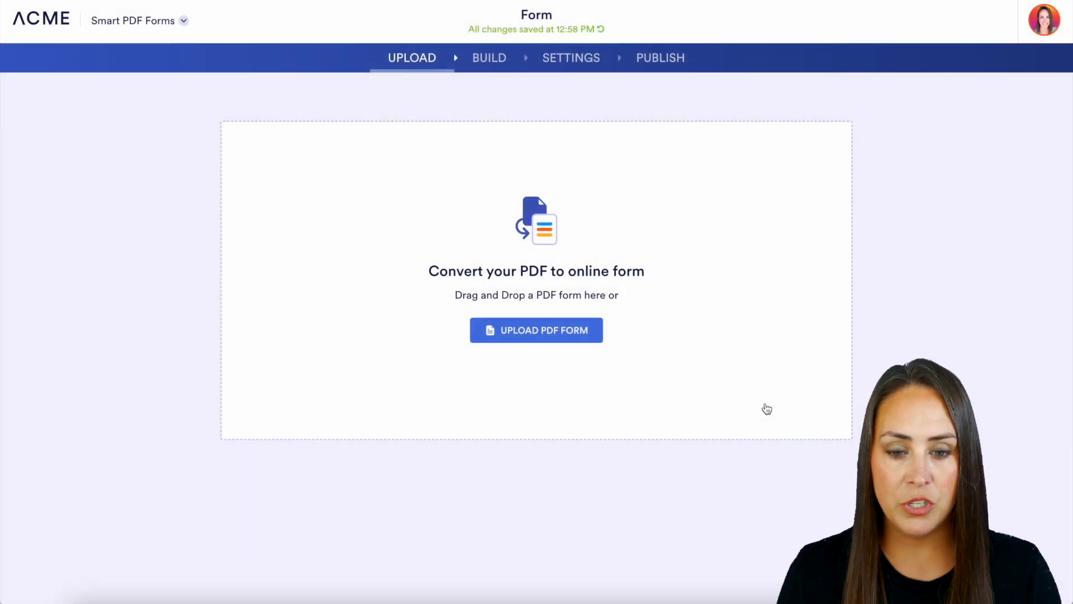
Upload the order form PDF and check the Order number field's link to the PDF.
click(536, 330)
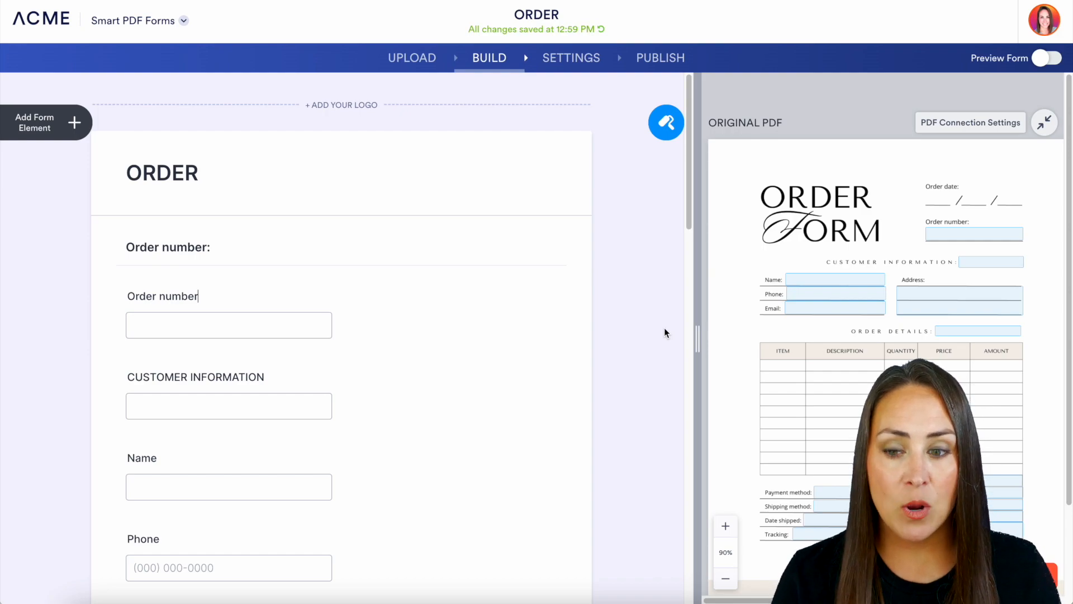
mouse_move(427, 313)
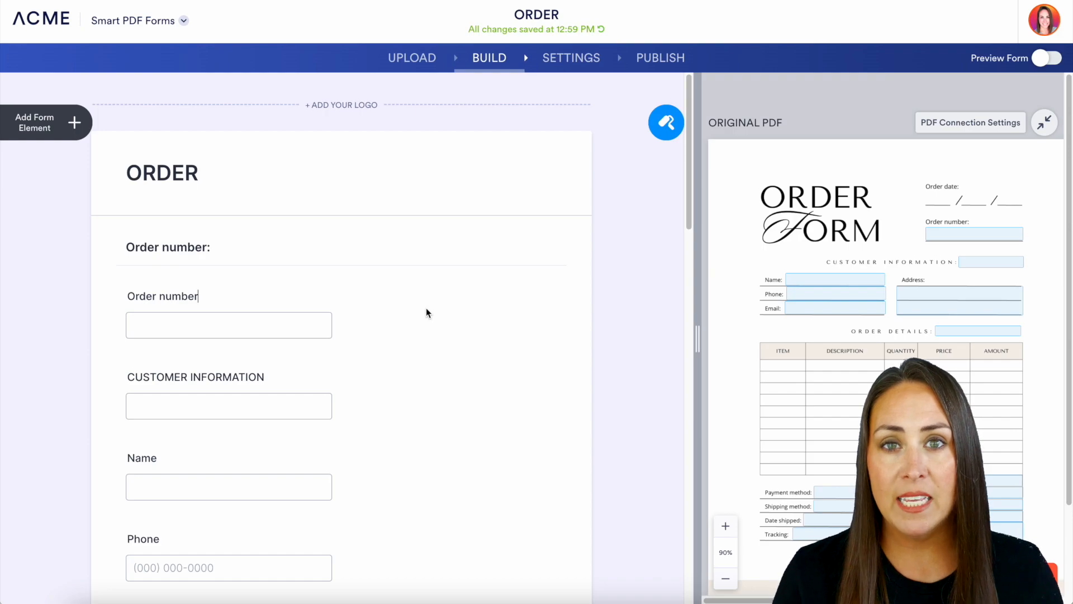
click(229, 324)
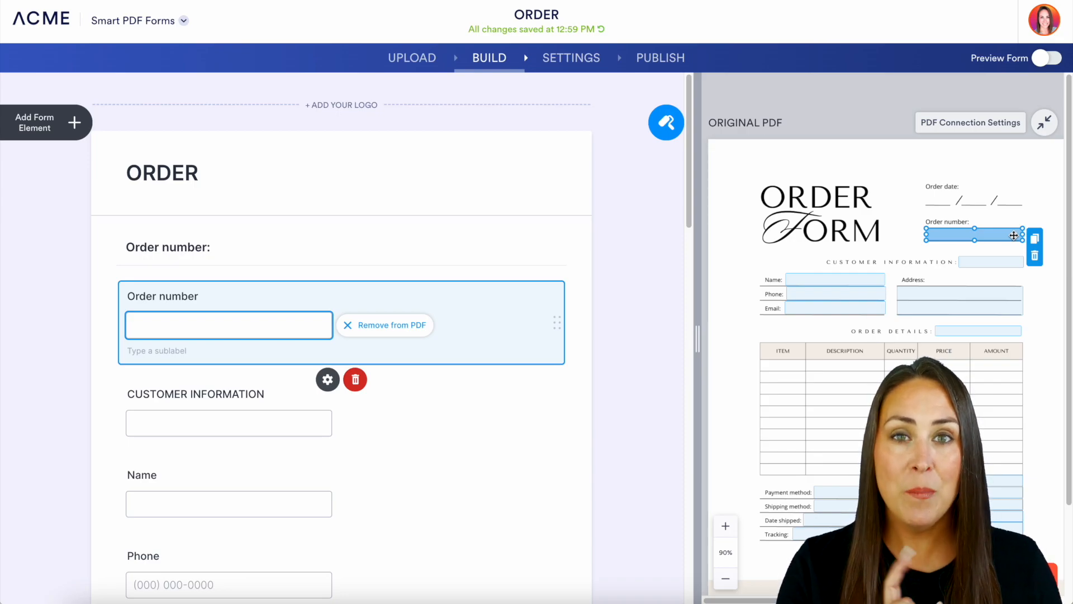
Re-enable the Original PDF connection, tick all its options including PDF download and email, then publish.
click(571, 58)
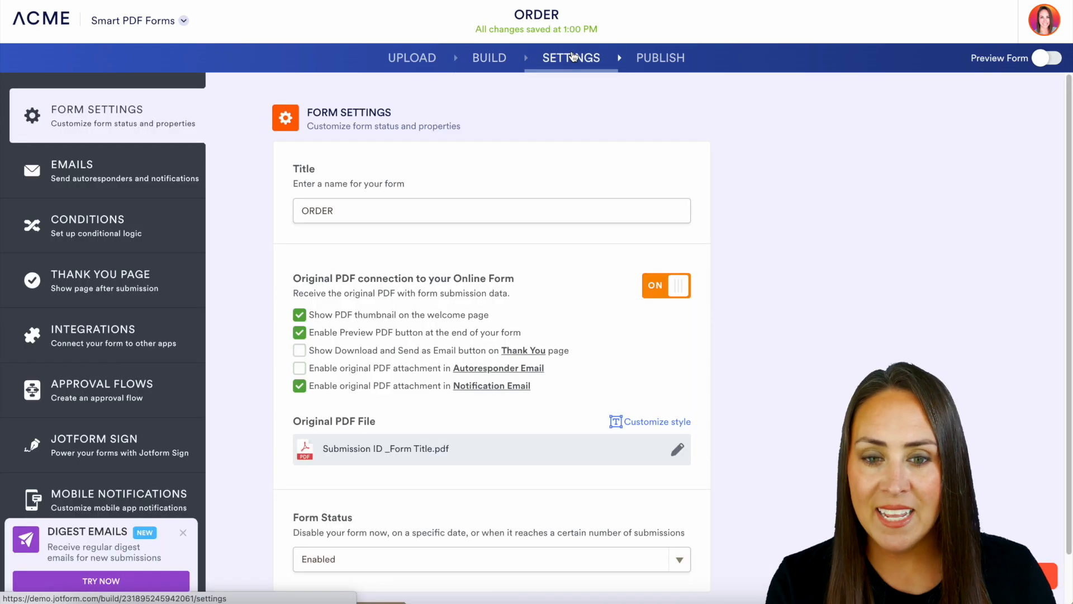
mouse_move(433, 241)
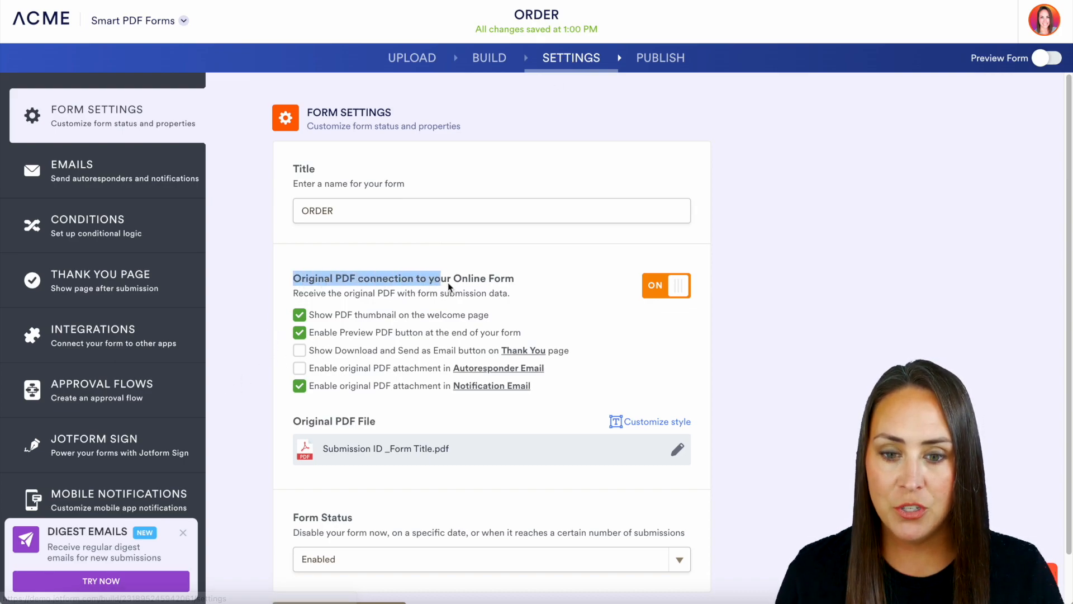
click(665, 286)
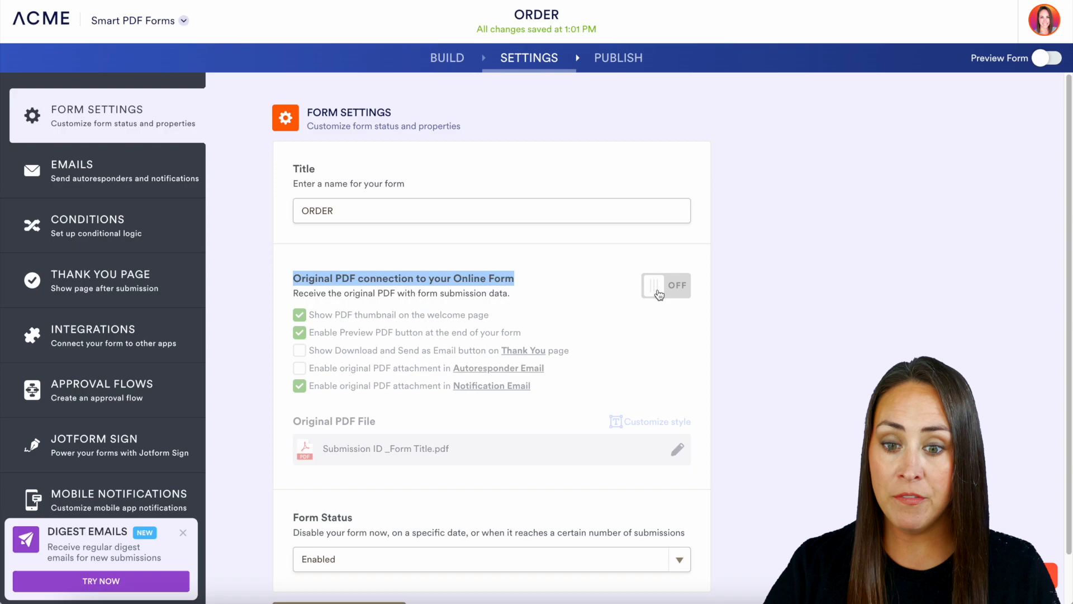
click(665, 286)
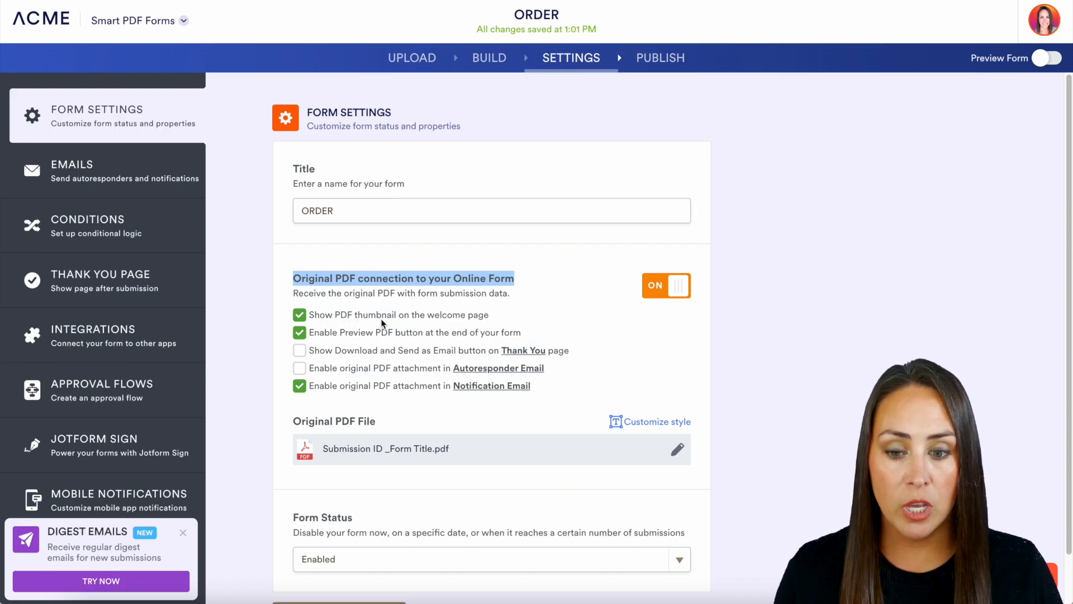
mouse_move(390, 342)
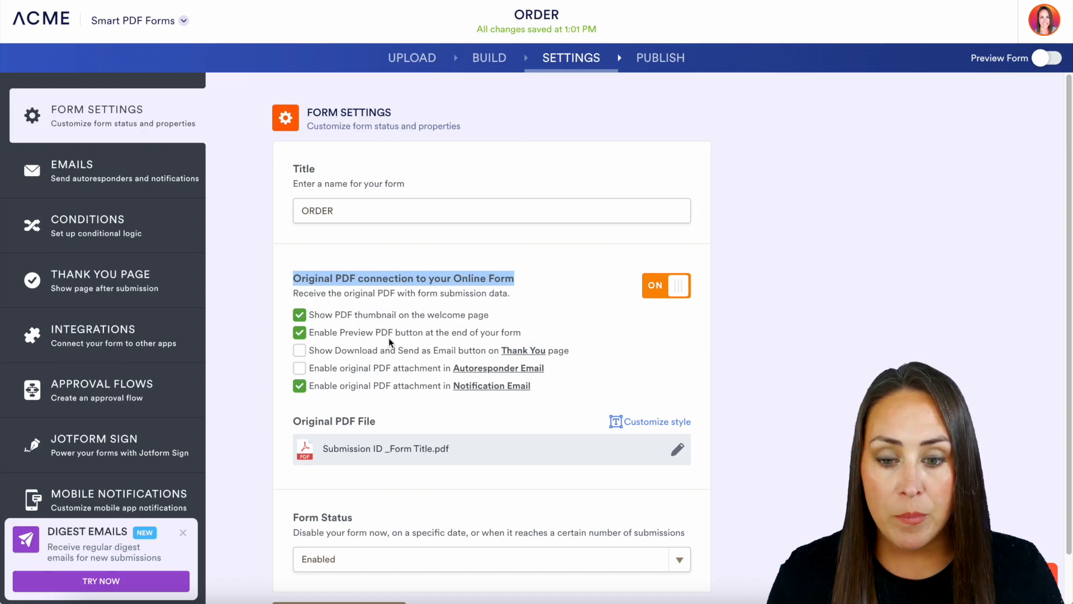
mouse_move(436, 345)
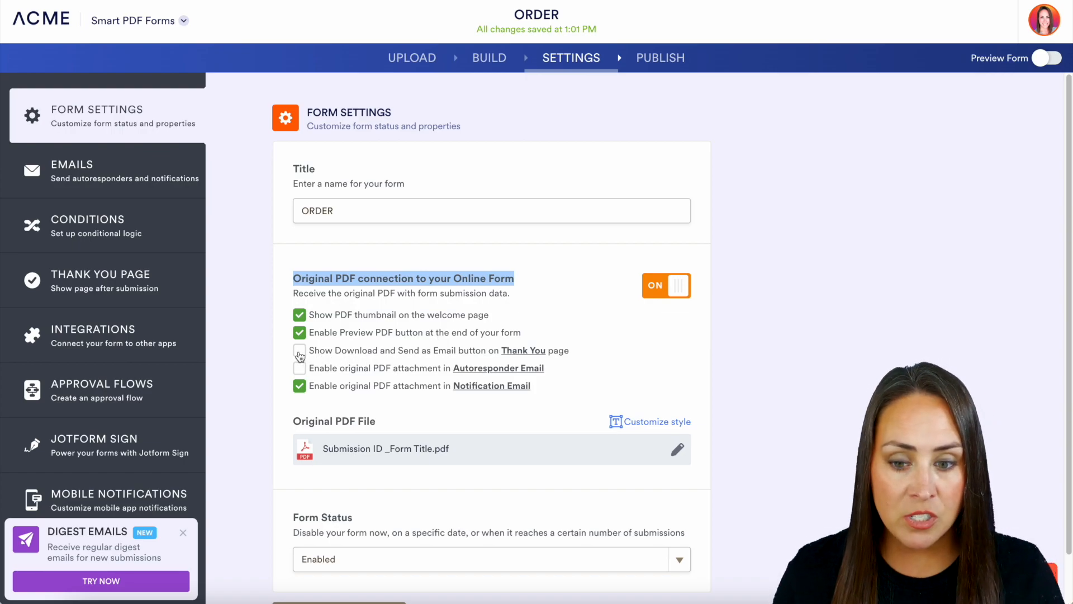
click(300, 350)
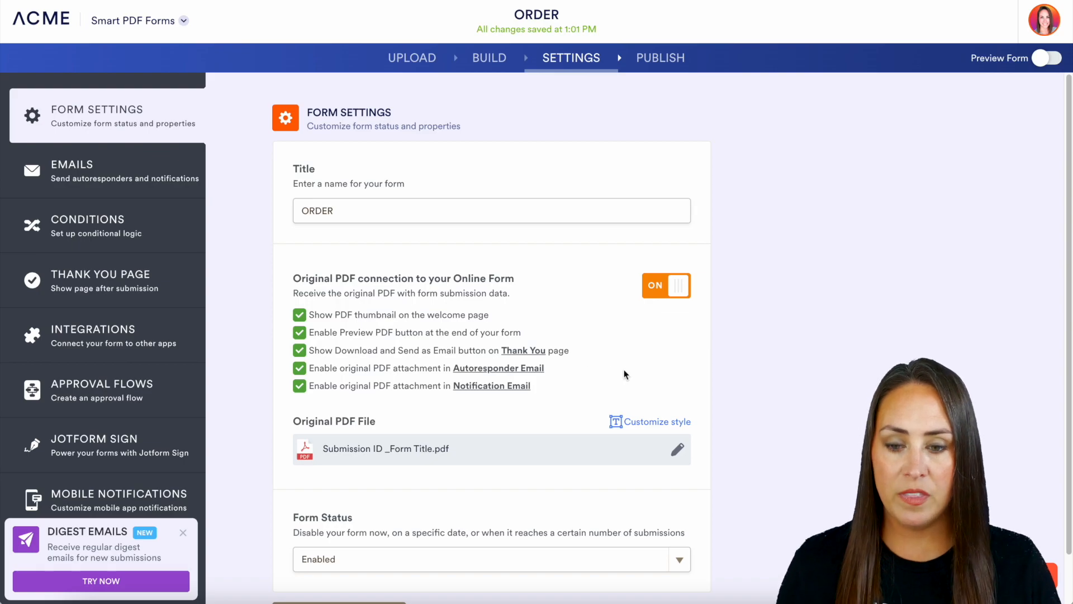
click(659, 57)
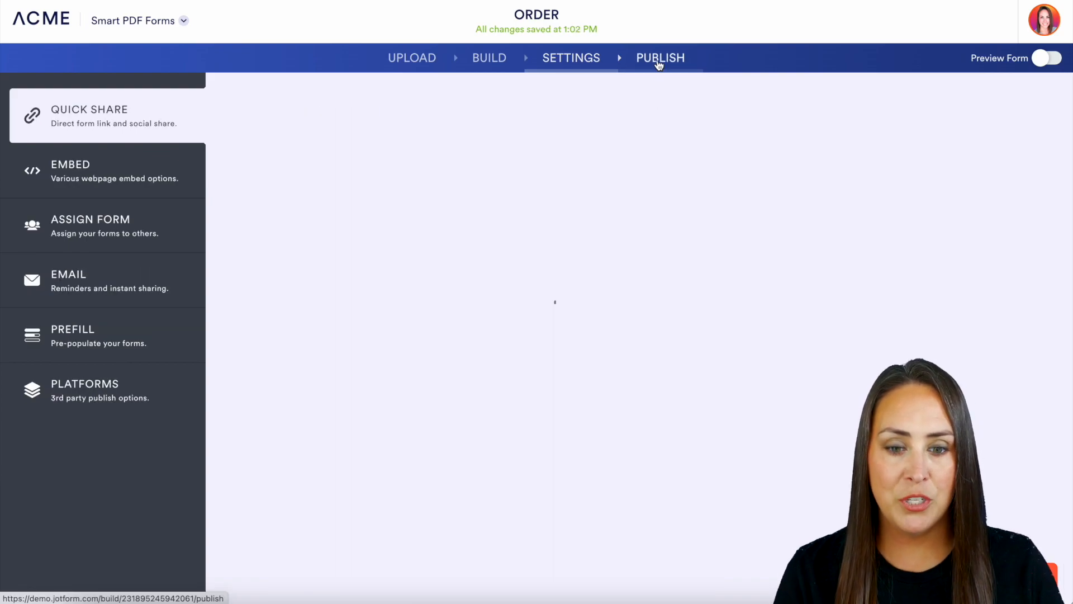
Open the live form, enter order number 123, and scroll to the bottom.
click(1048, 58)
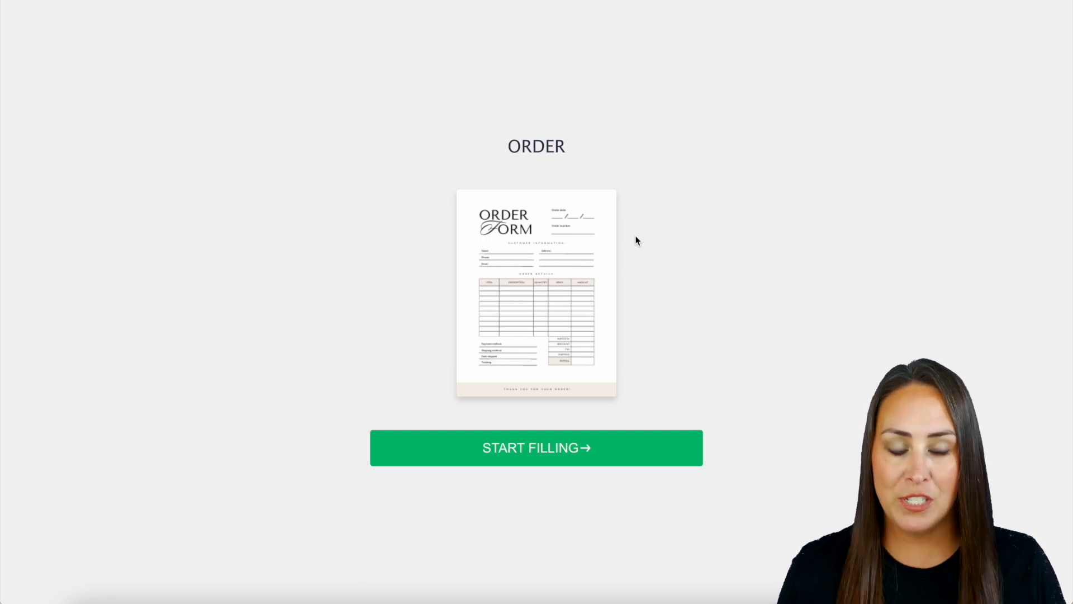
click(536, 447)
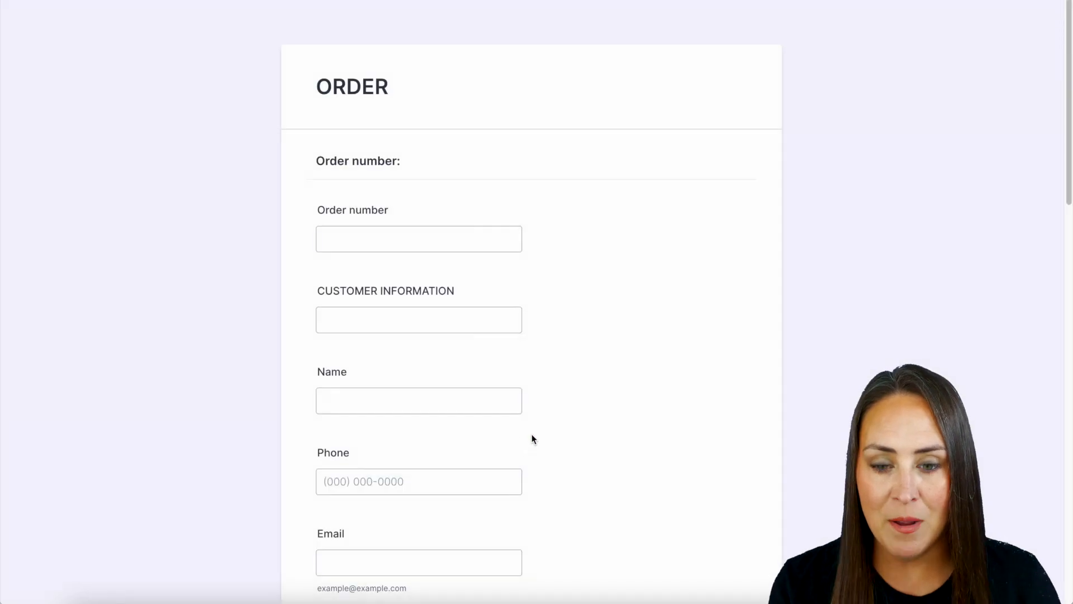
click(418, 238)
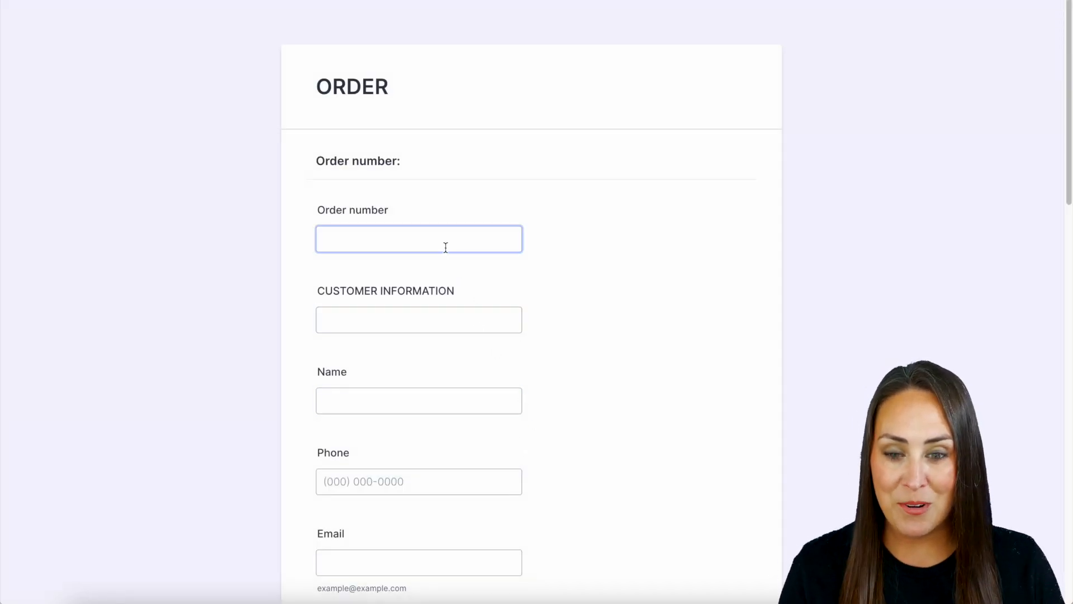
text(123)
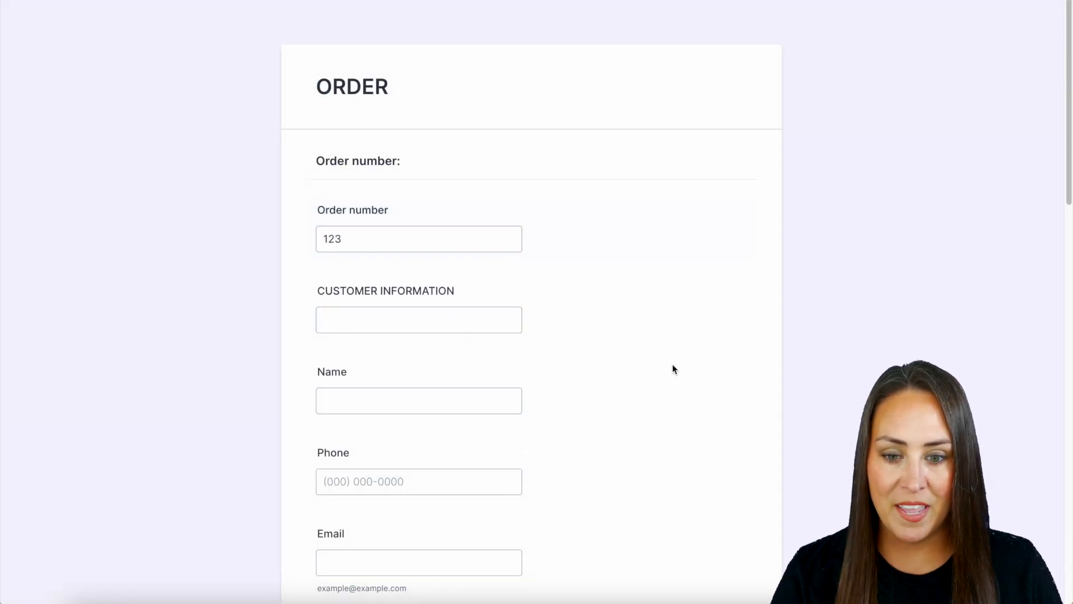
scroll(down, 3)
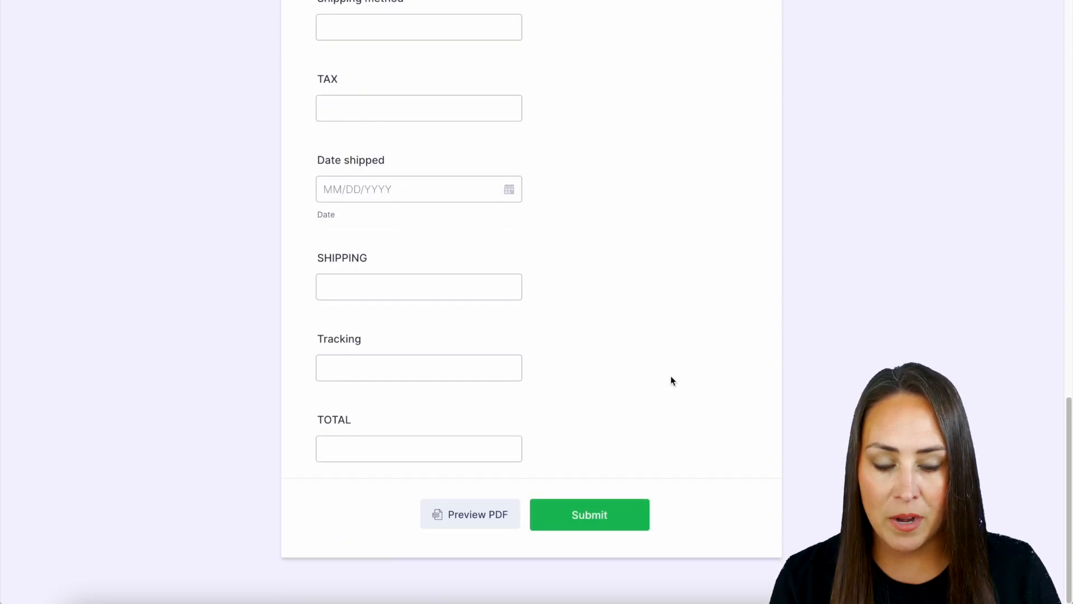
mouse_move(475, 525)
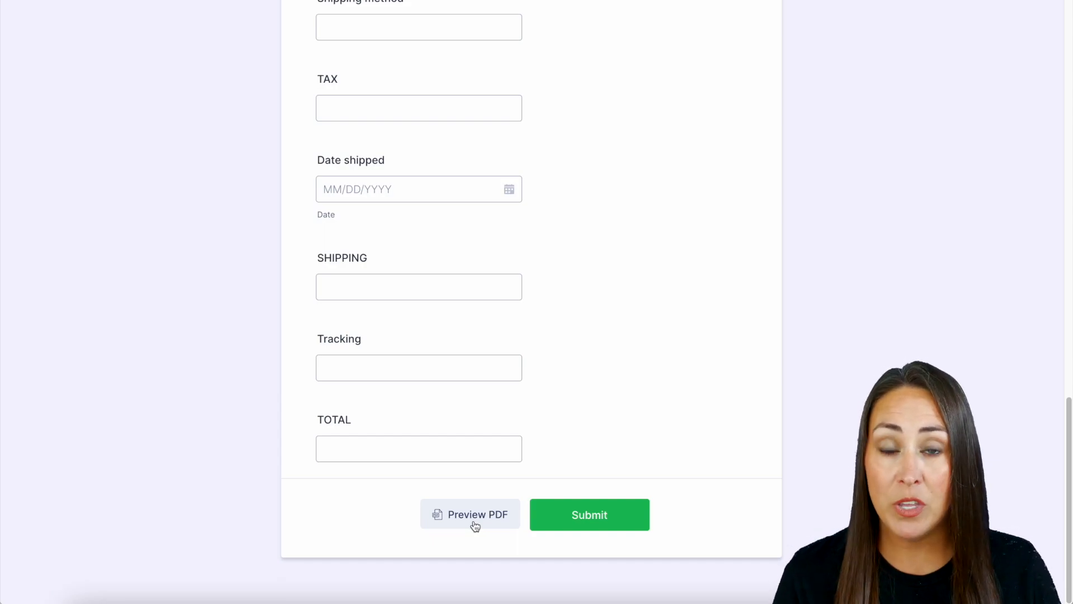
Preview the PDF showing order 123, return to the form, and submit it.
click(470, 514)
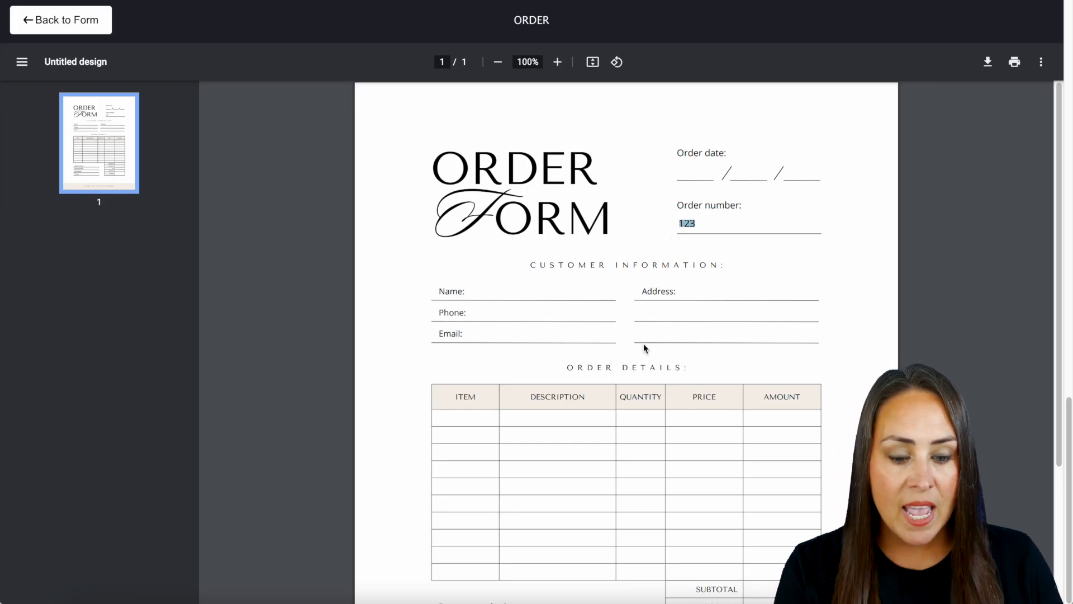
mouse_move(680, 434)
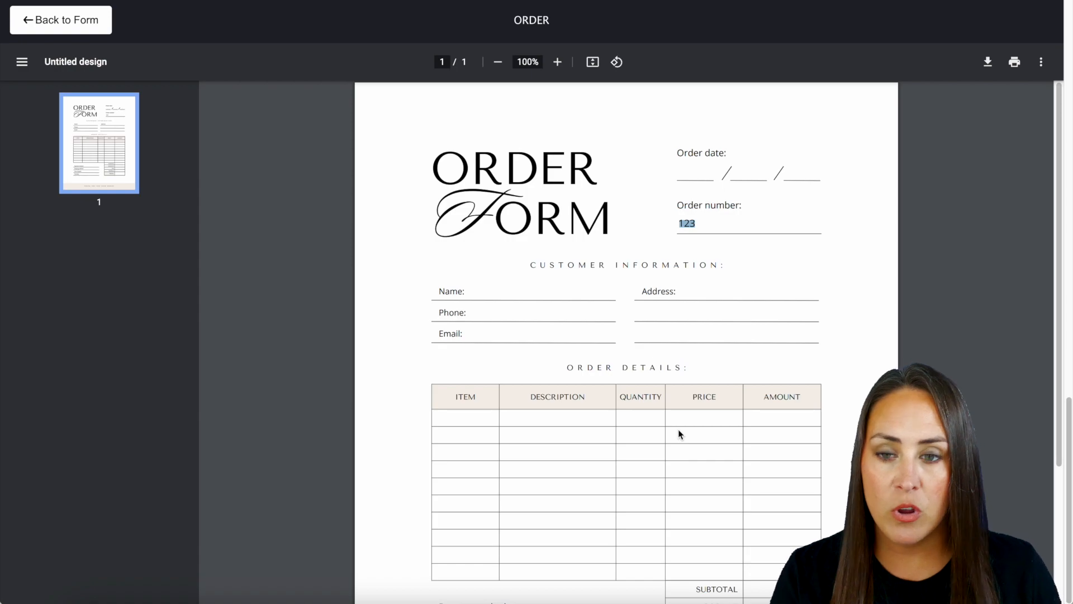
click(61, 19)
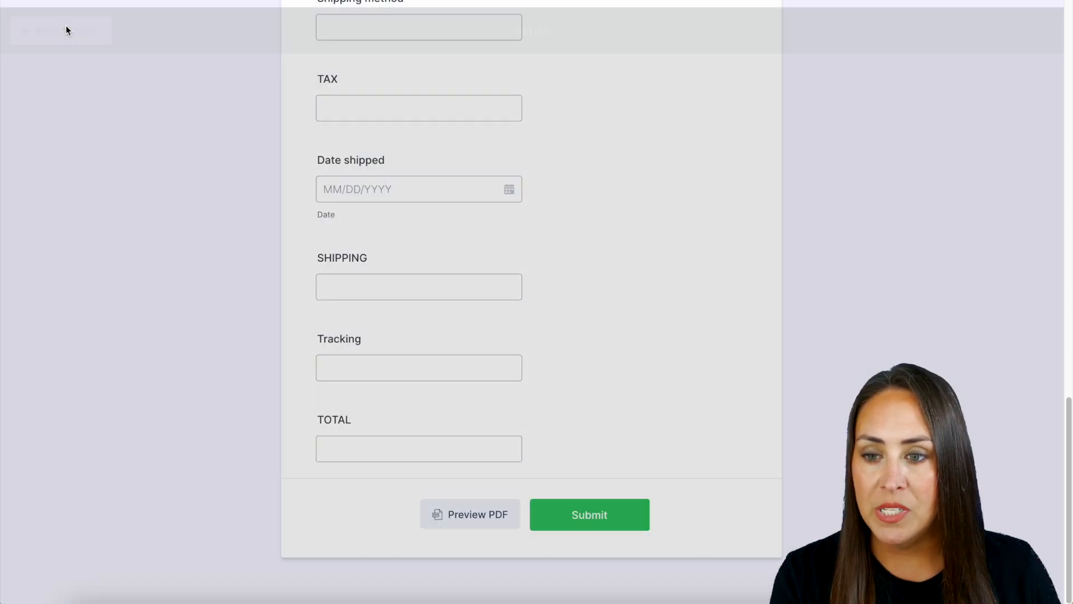
click(589, 514)
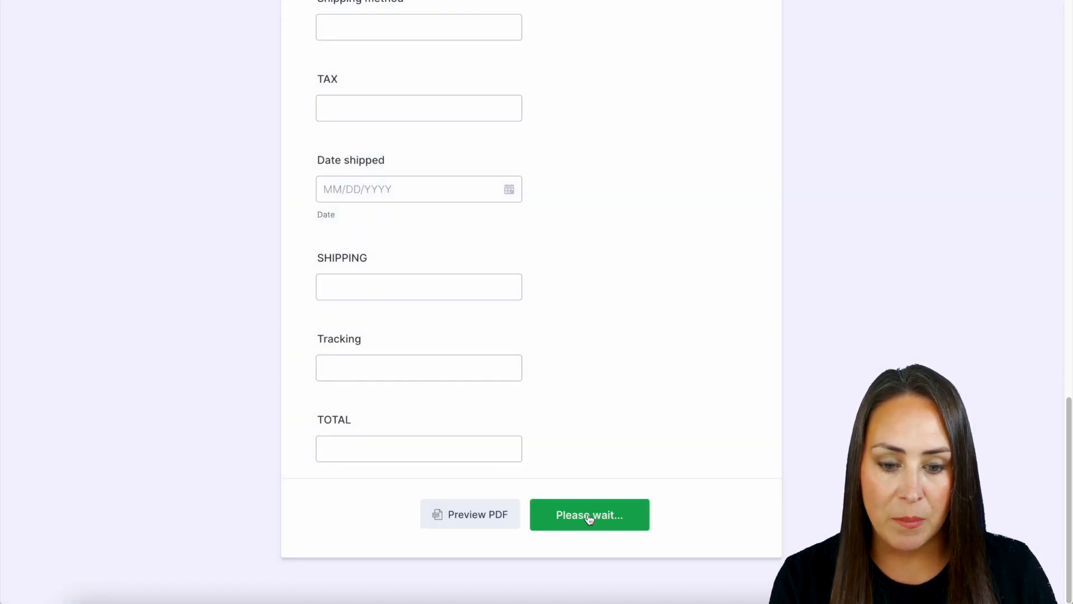
Finish submitting and choose Send PDF as Email on the Thank You page.
click(588, 514)
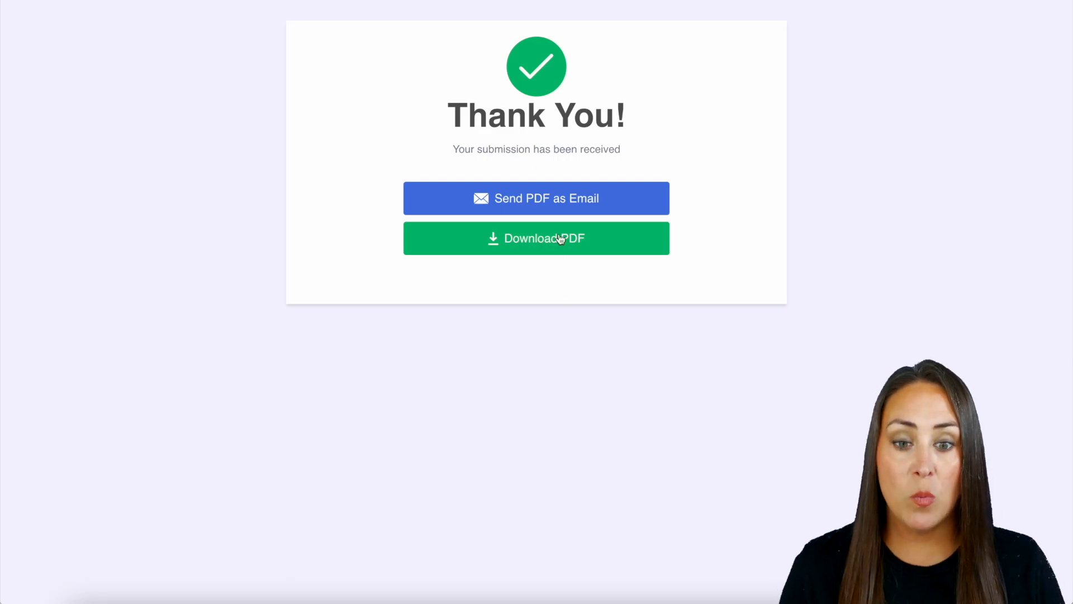
mouse_move(558, 250)
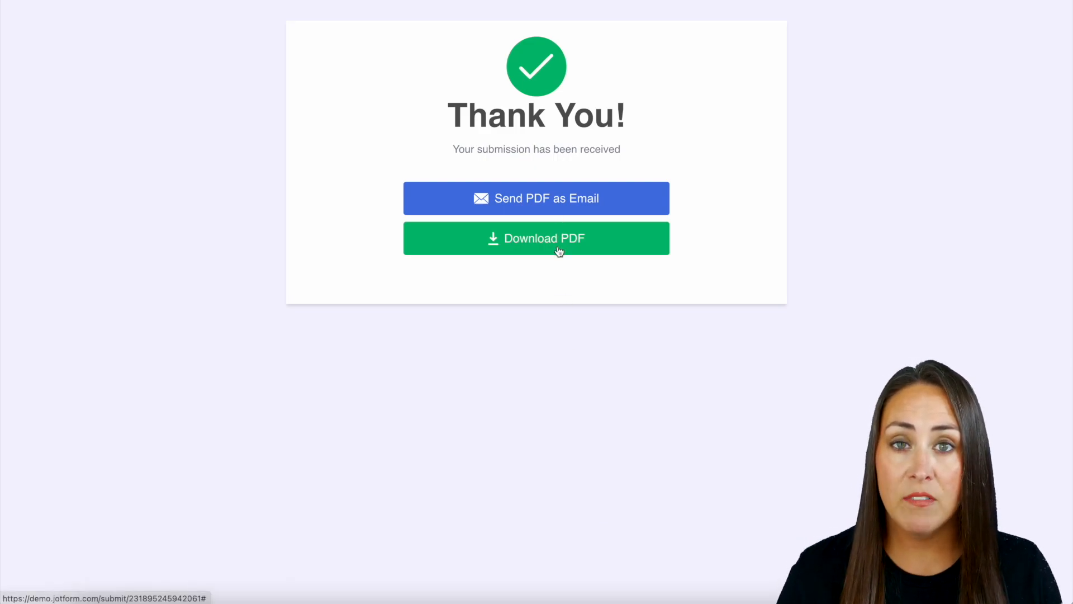
mouse_move(559, 202)
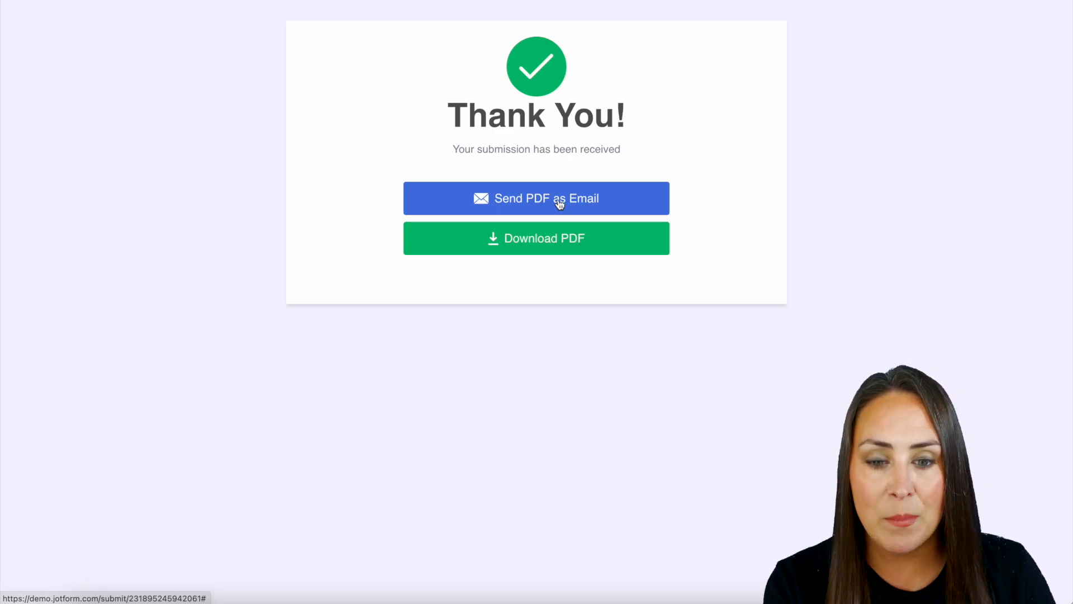
click(536, 198)
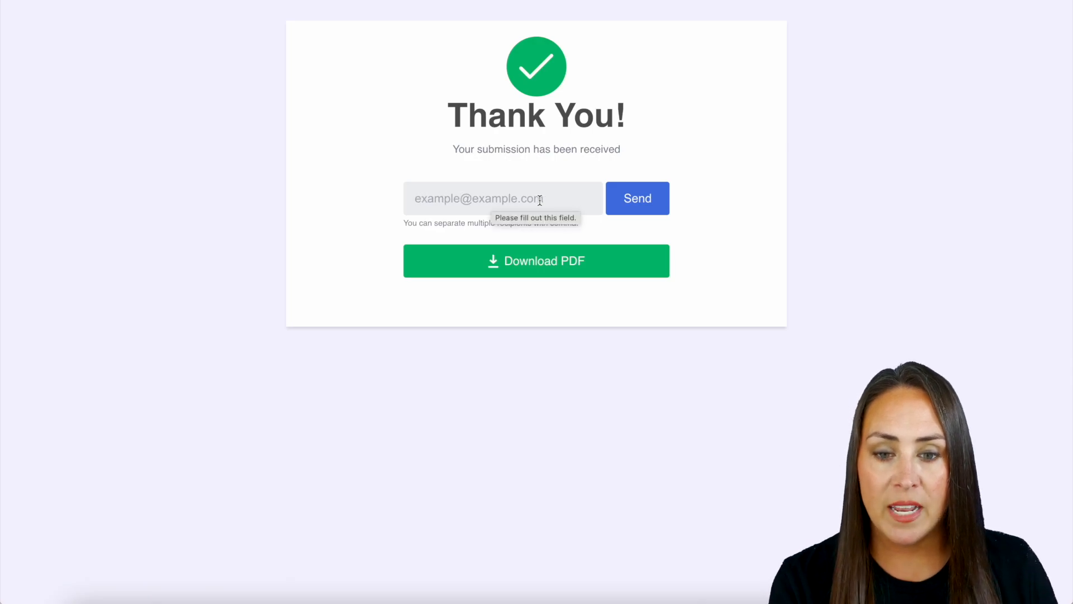
mouse_move(738, 315)
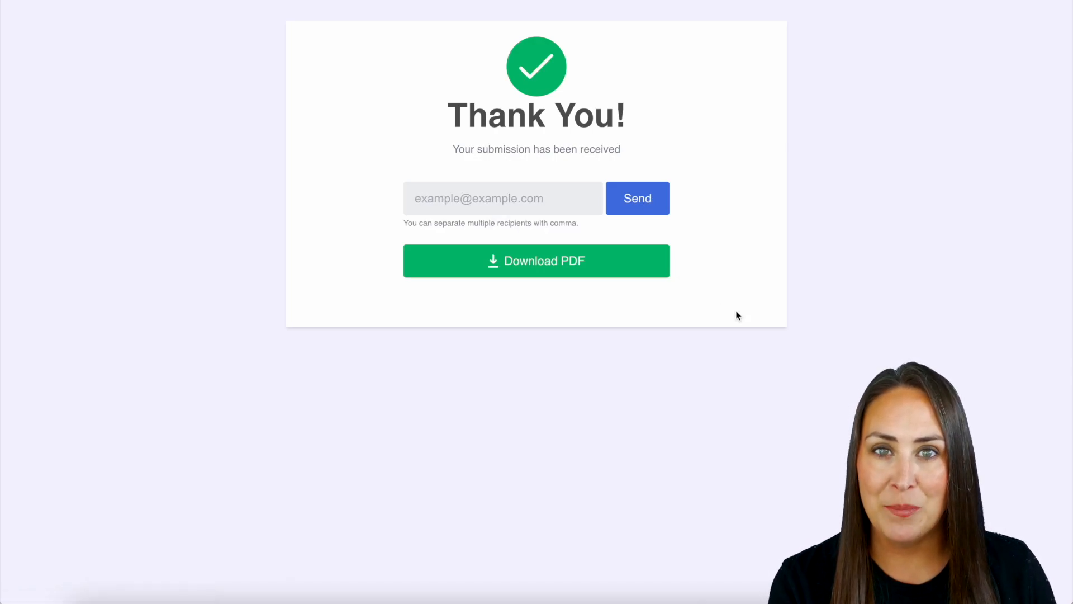
mouse_move(680, 208)
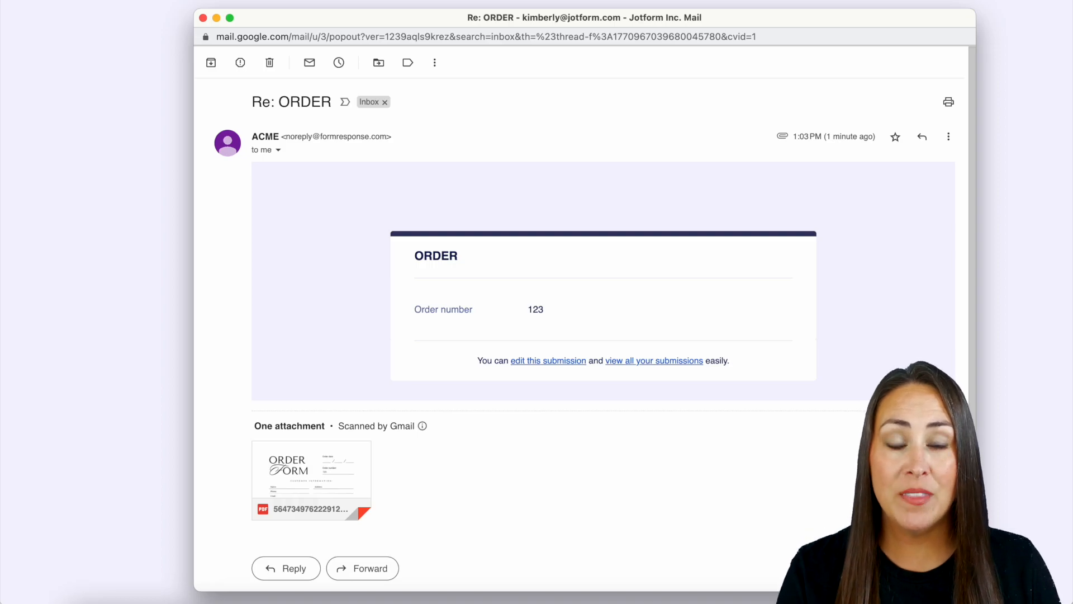
mouse_move(510, 523)
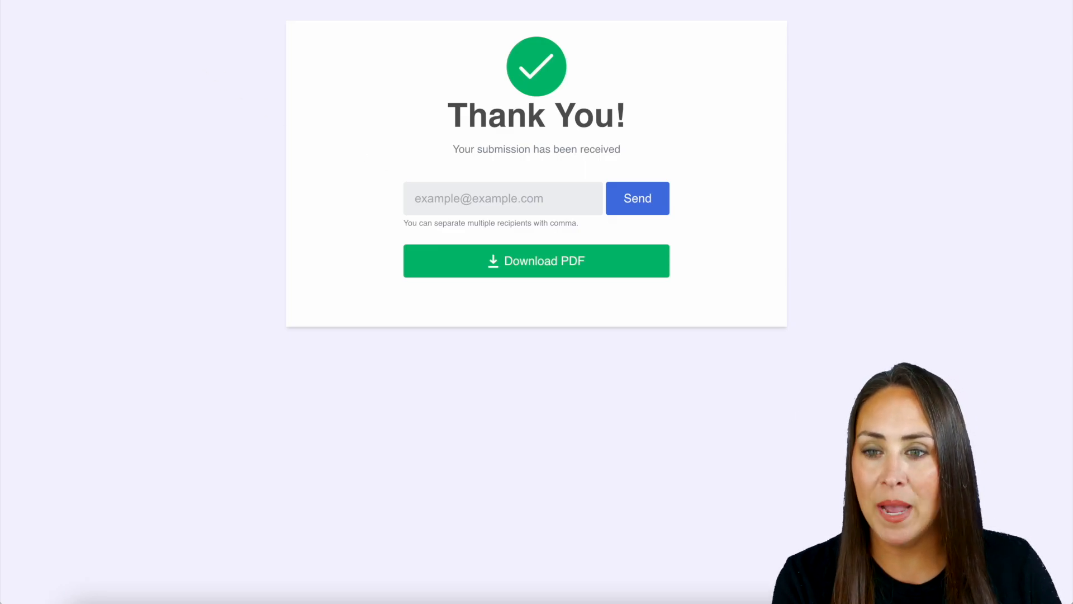
Open Settings > Emails and edit Notification 1 with the pencil icon.
click(660, 57)
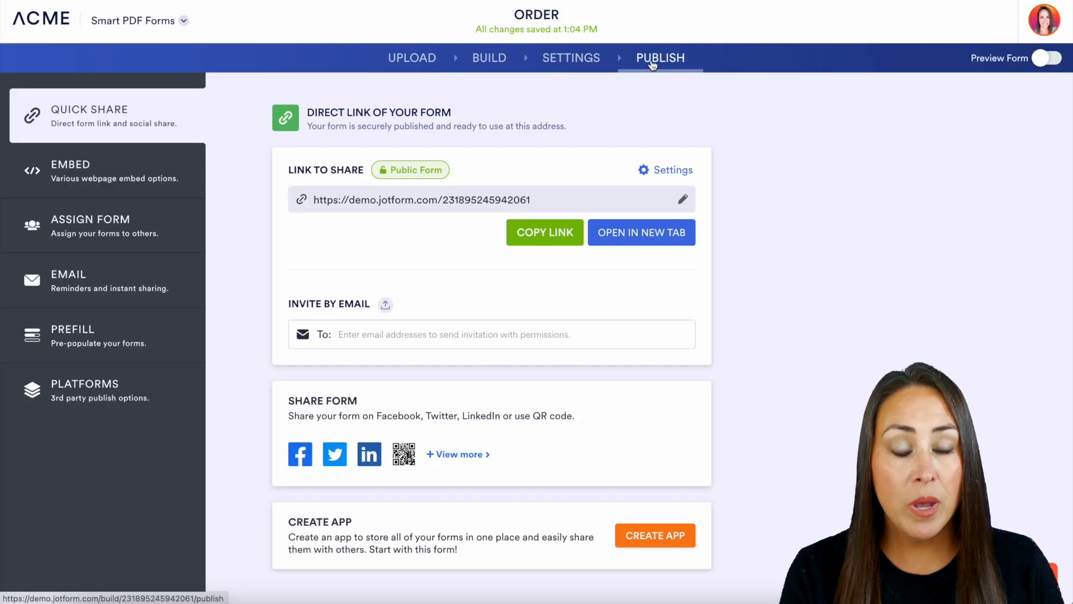
click(571, 58)
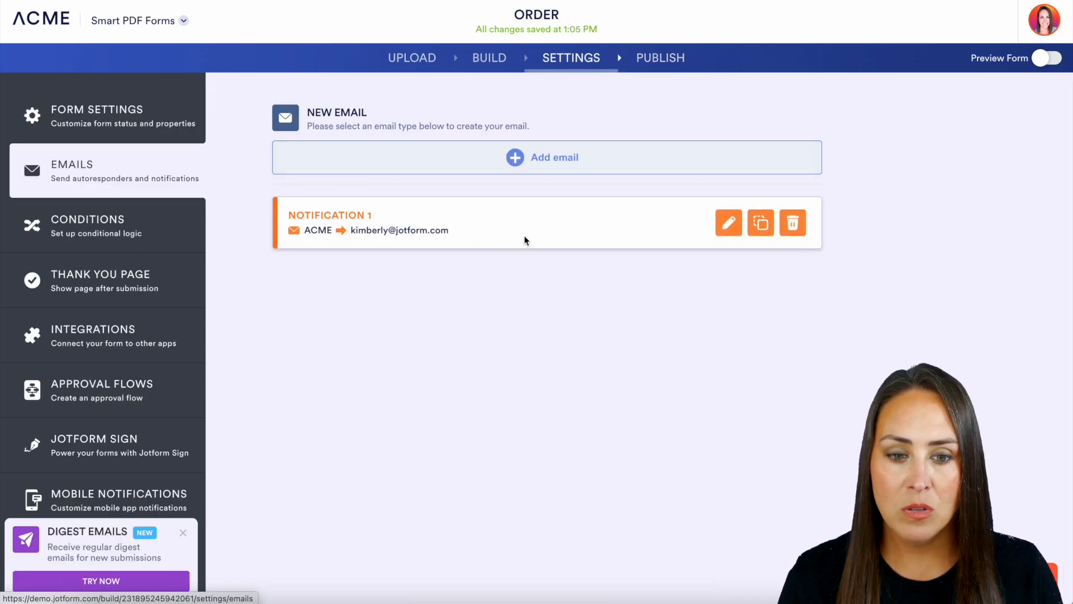
mouse_move(728, 223)
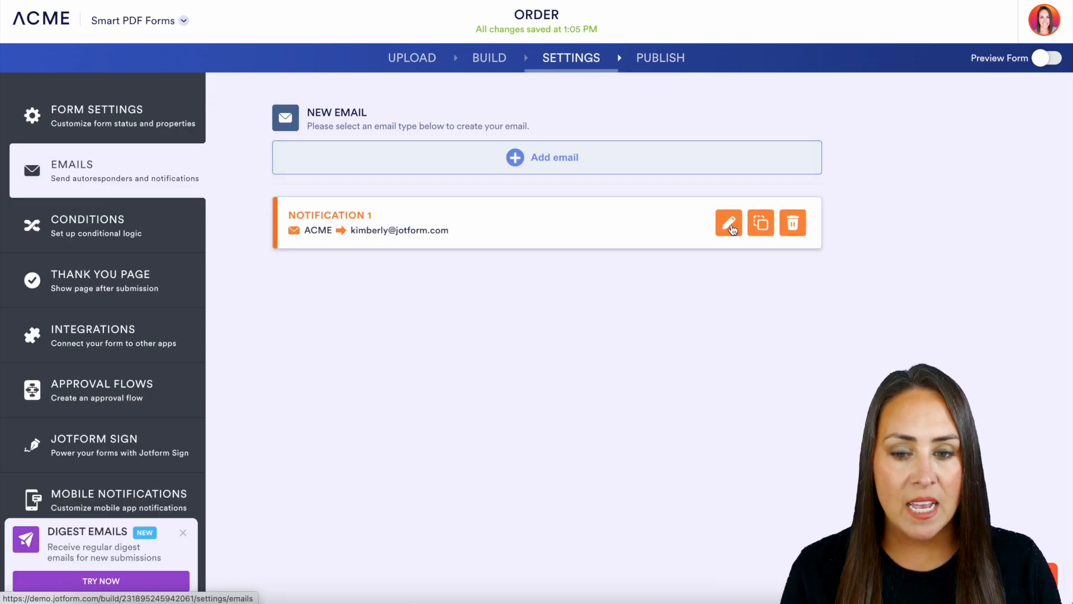
click(728, 223)
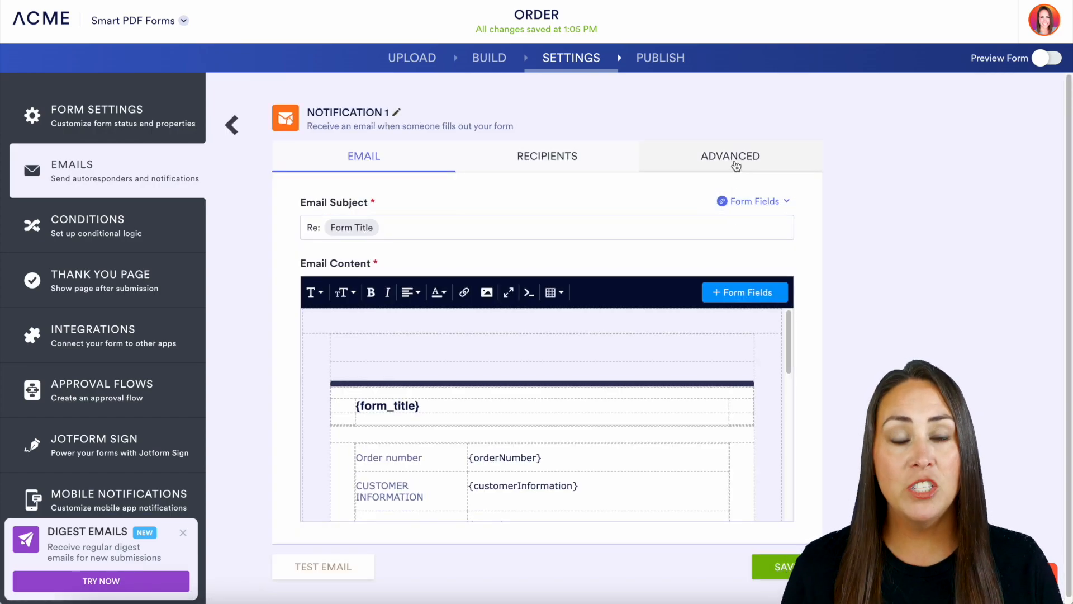
Turn Enable PDF Password on under Notification 1's ADVANCED tab.
click(730, 155)
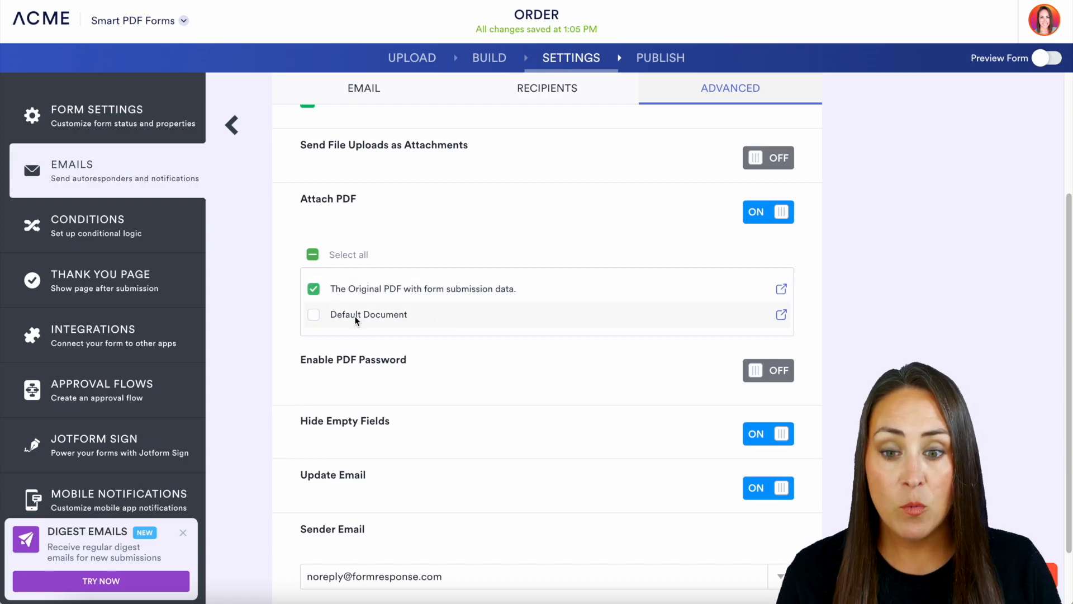
mouse_move(736, 356)
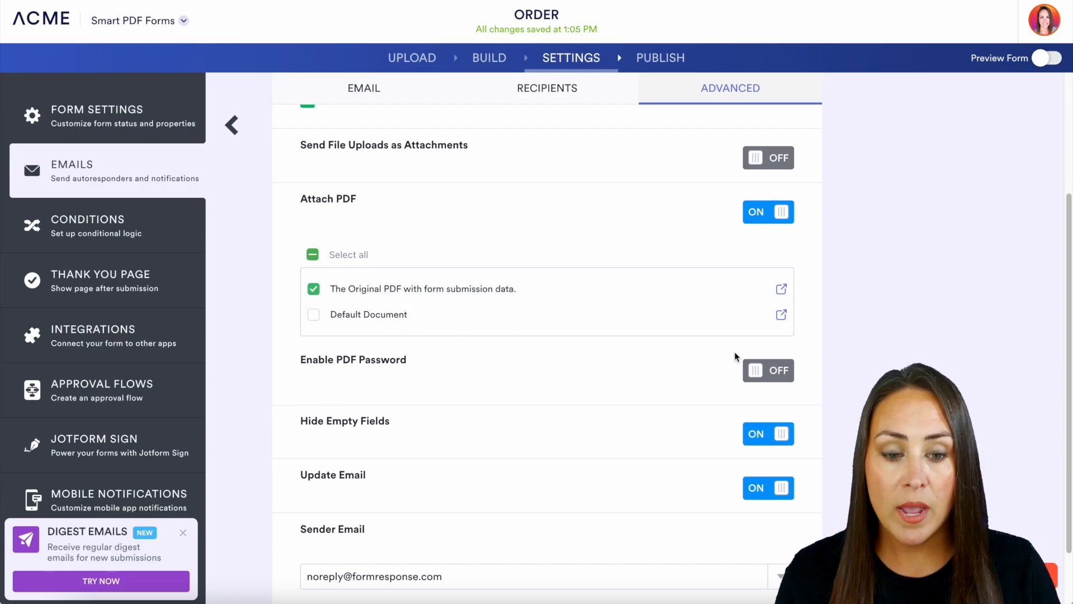
click(768, 369)
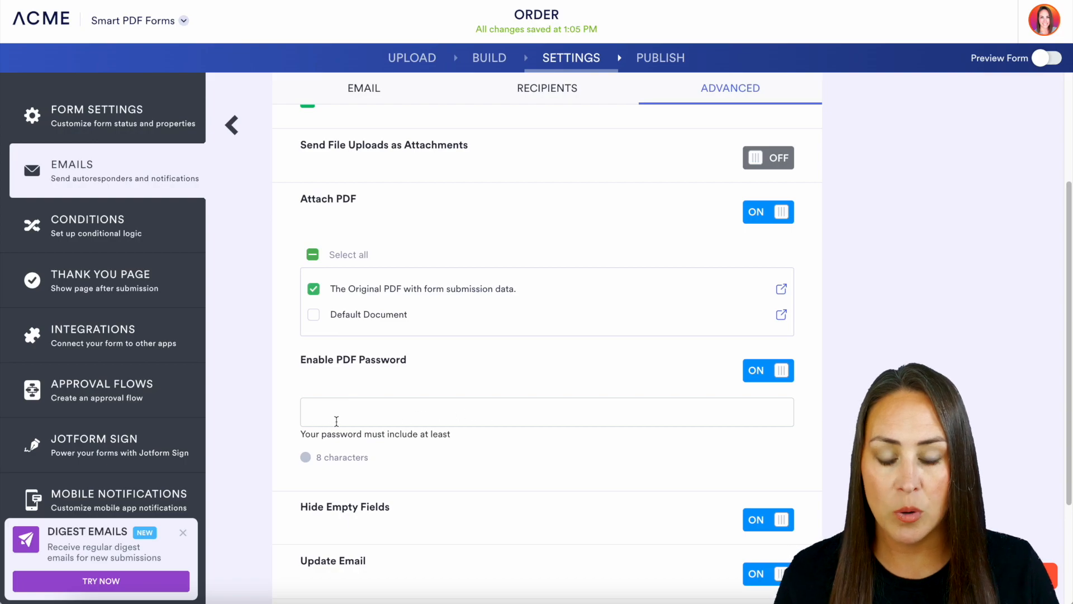